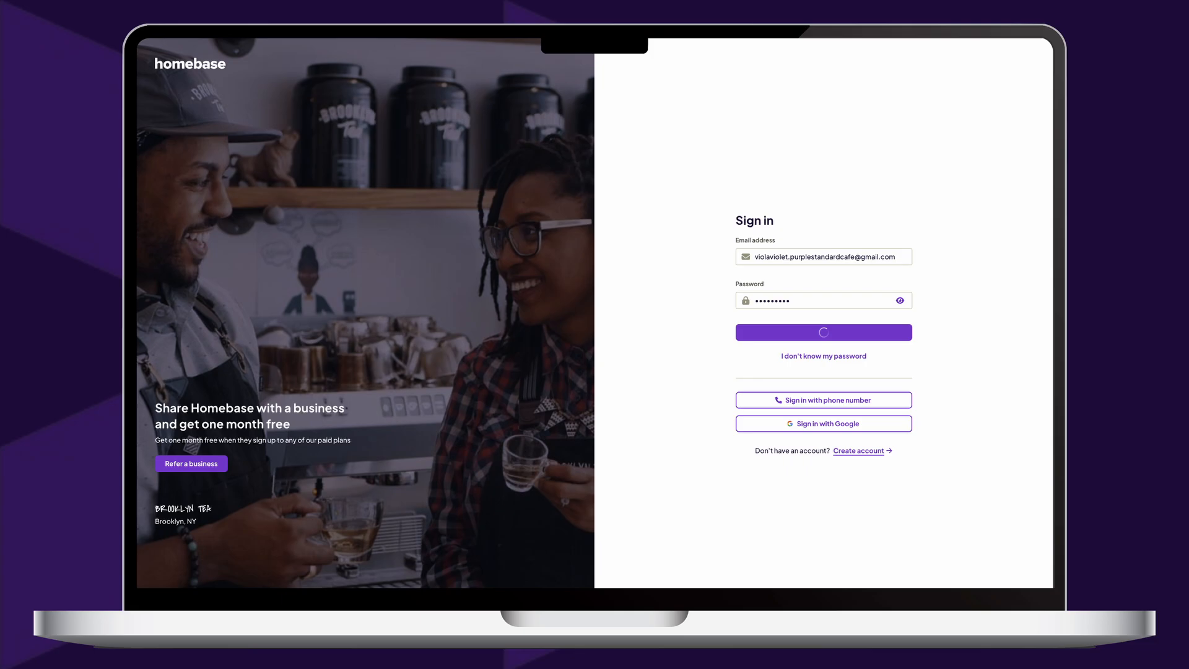
Submit the entered email and password to sign in to Homebase
click(823, 332)
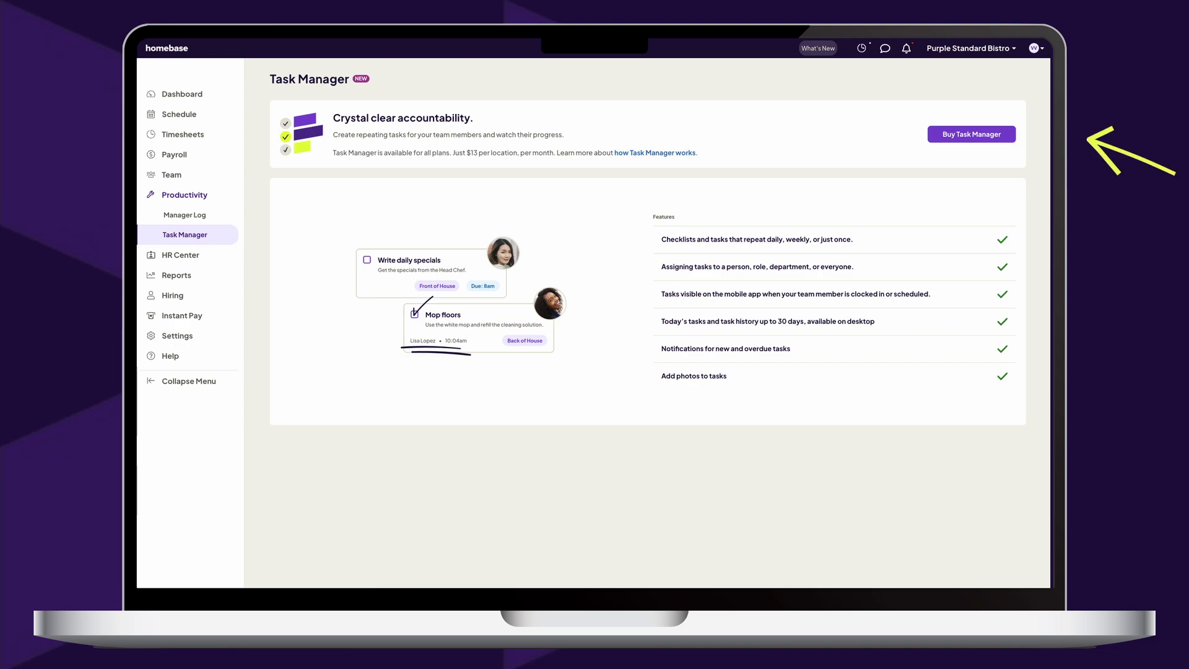
Buy Task Manager and pay with the existing Visa card
click(971, 134)
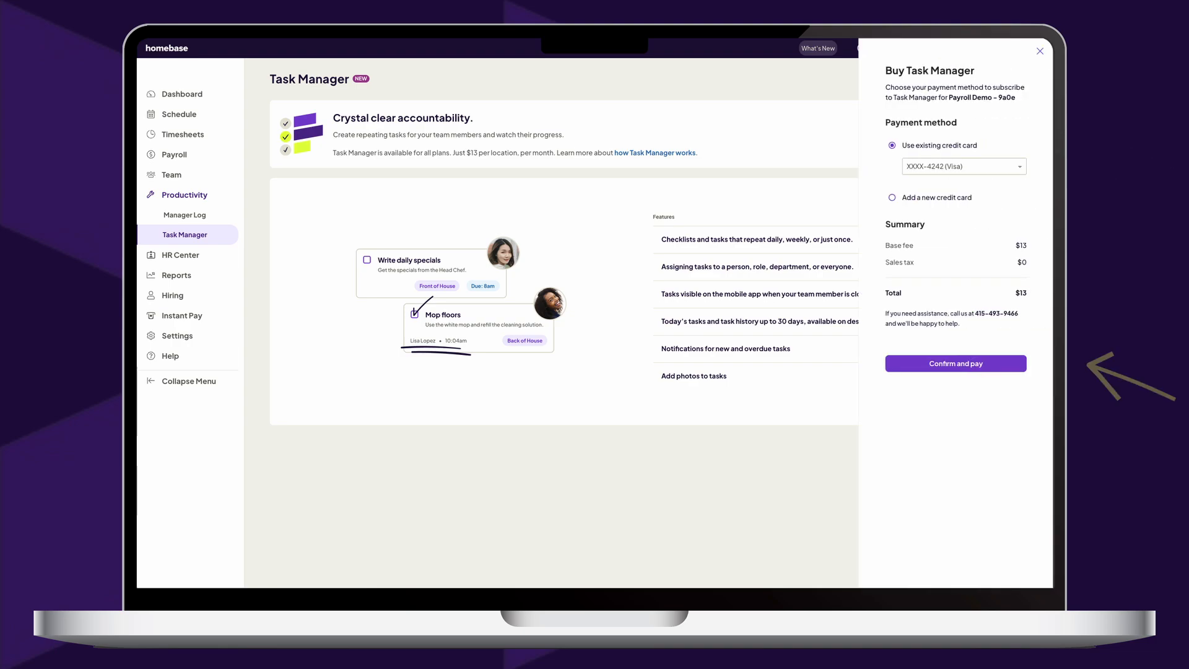
click(956, 363)
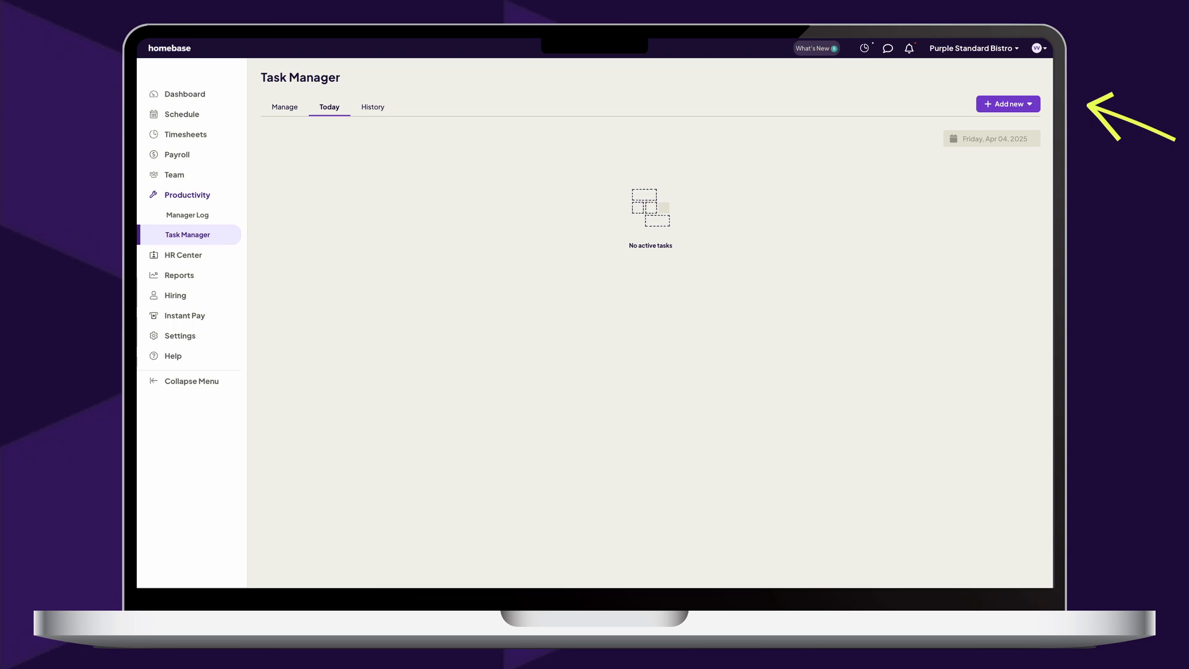
Choose Single task from the Add new menu in Task Manager
click(1007, 104)
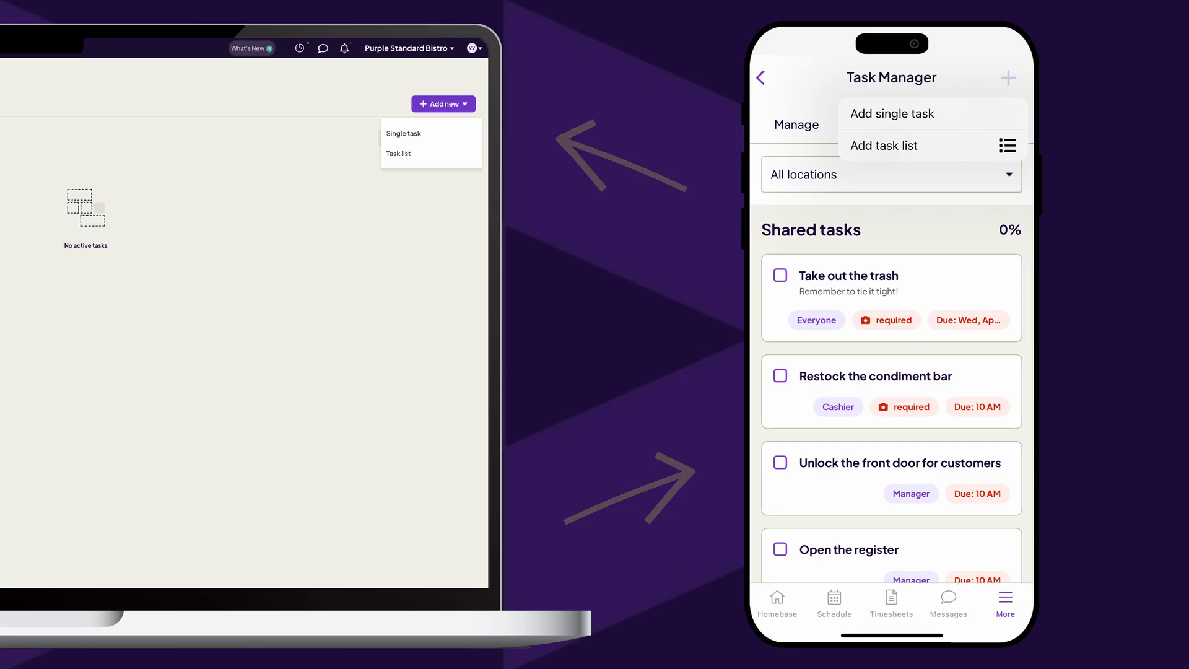
click(402, 133)
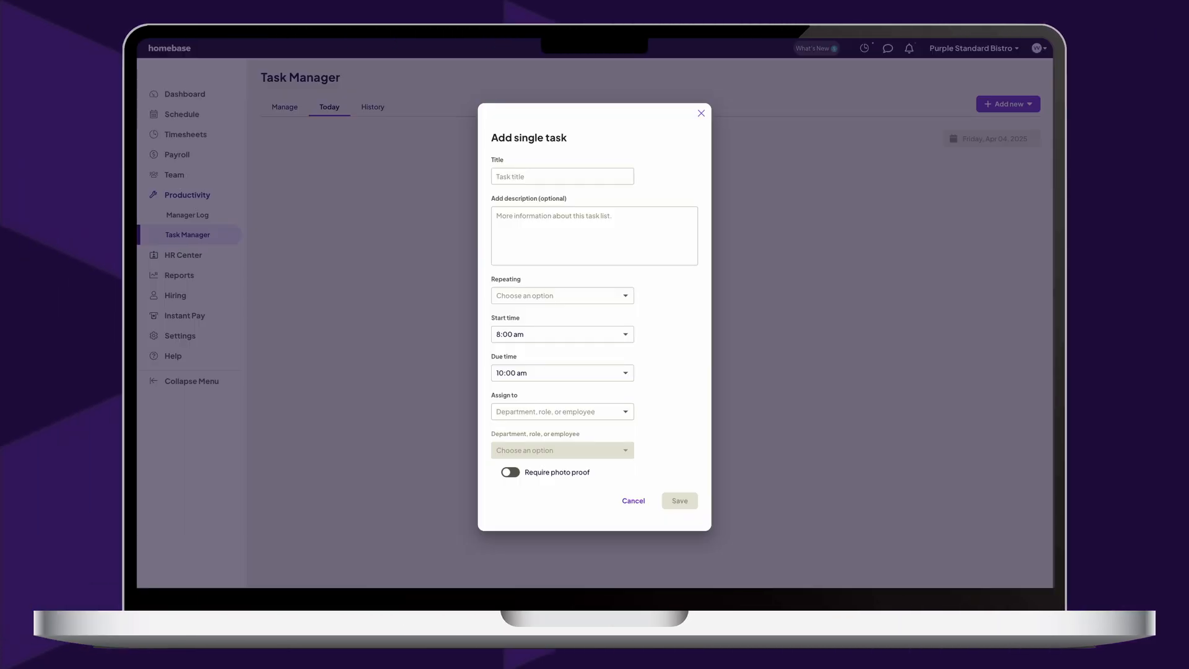
Create 'Take out the trash' with note 'Remember to tie it tight!', repeating daily
text(Take out the trash)
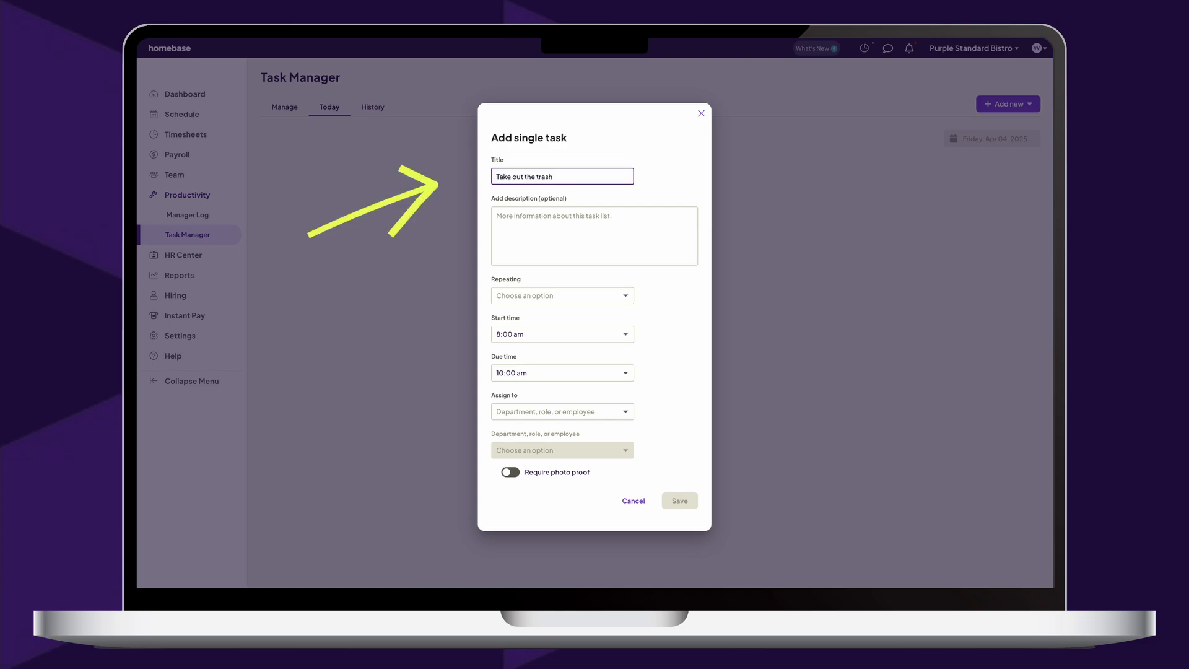
text(Remember to tie it tight!)
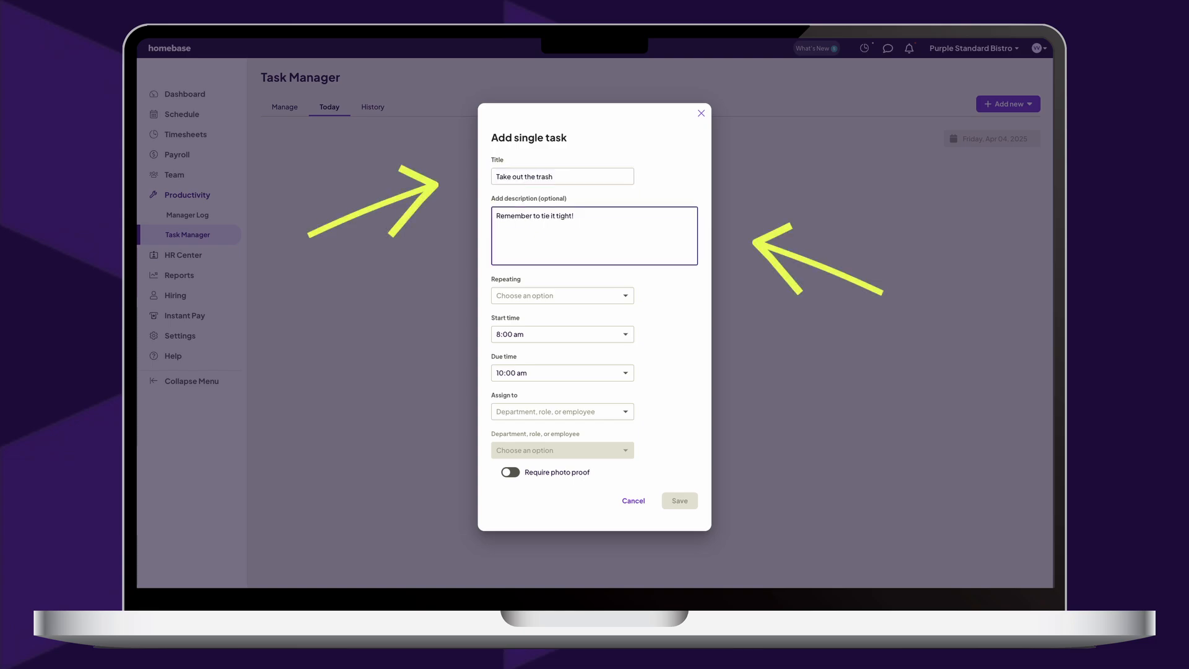
click(561, 295)
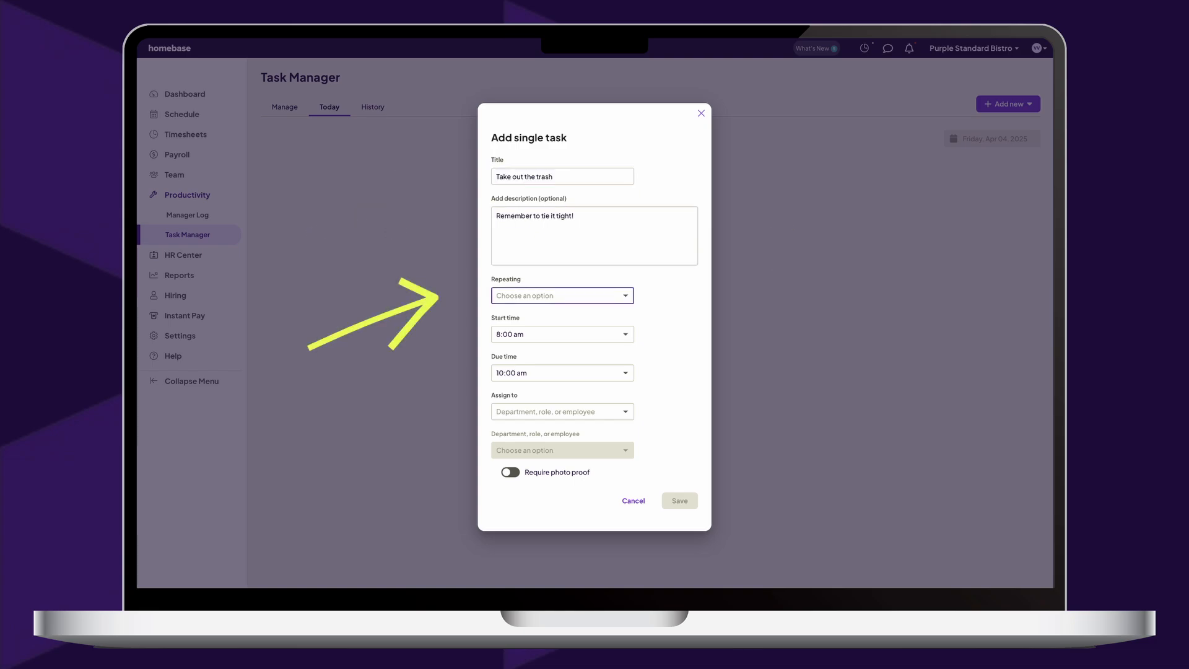
click(561, 295)
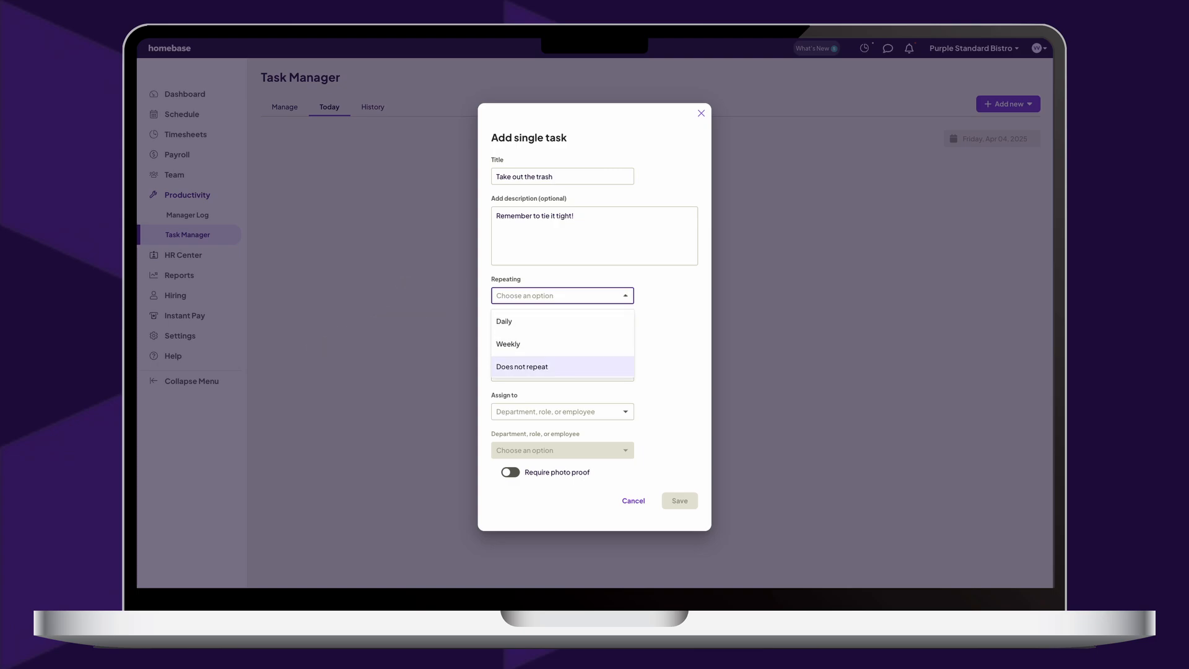
click(503, 321)
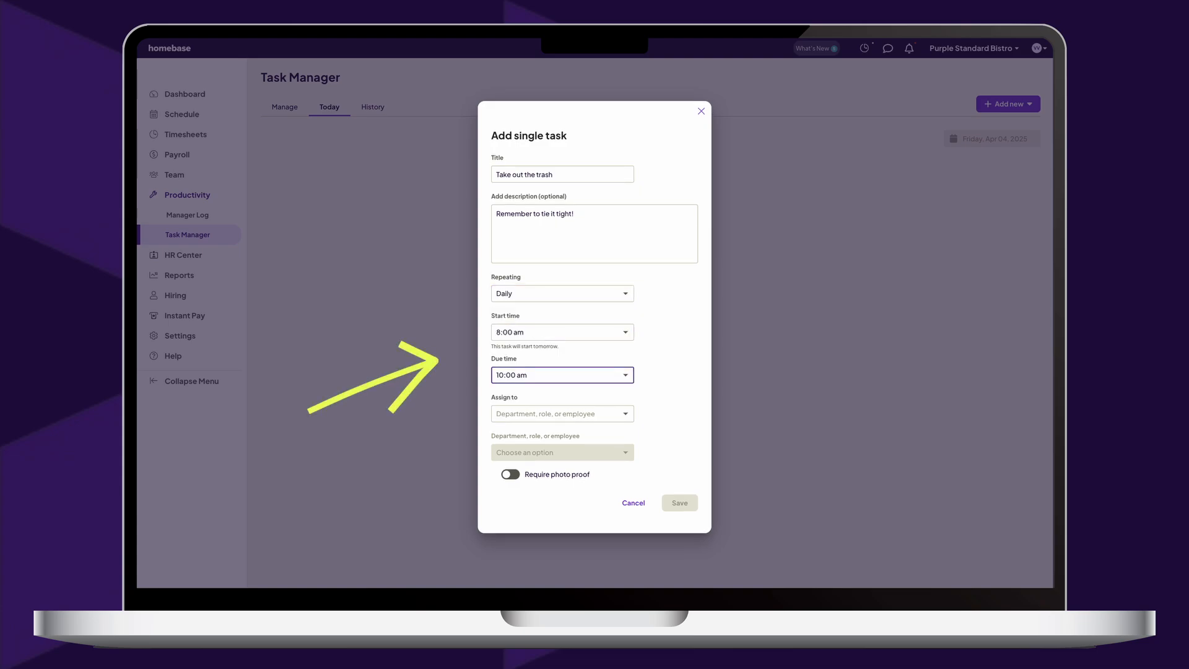
click(561, 413)
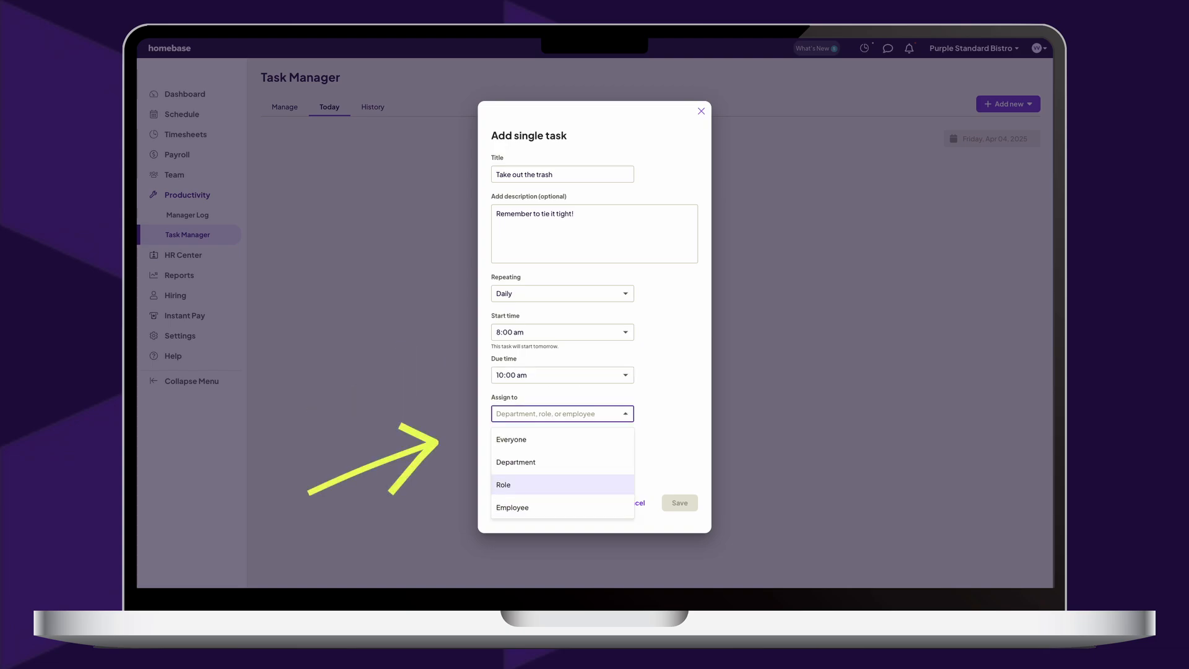
mouse_move(514, 462)
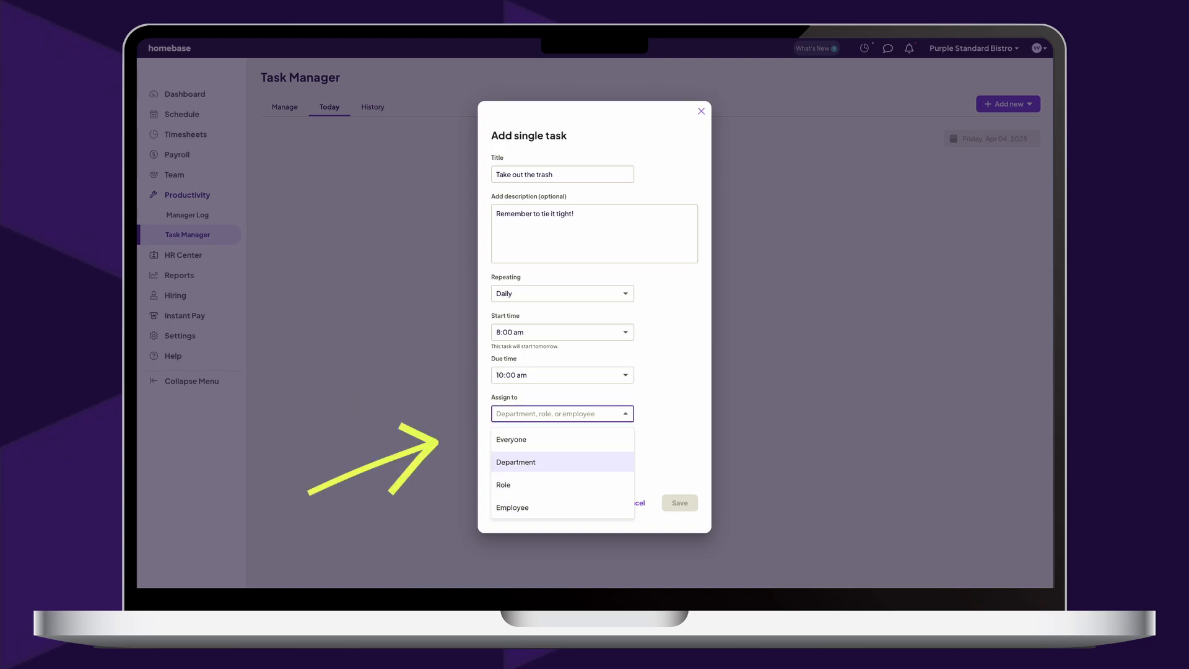
mouse_move(511, 439)
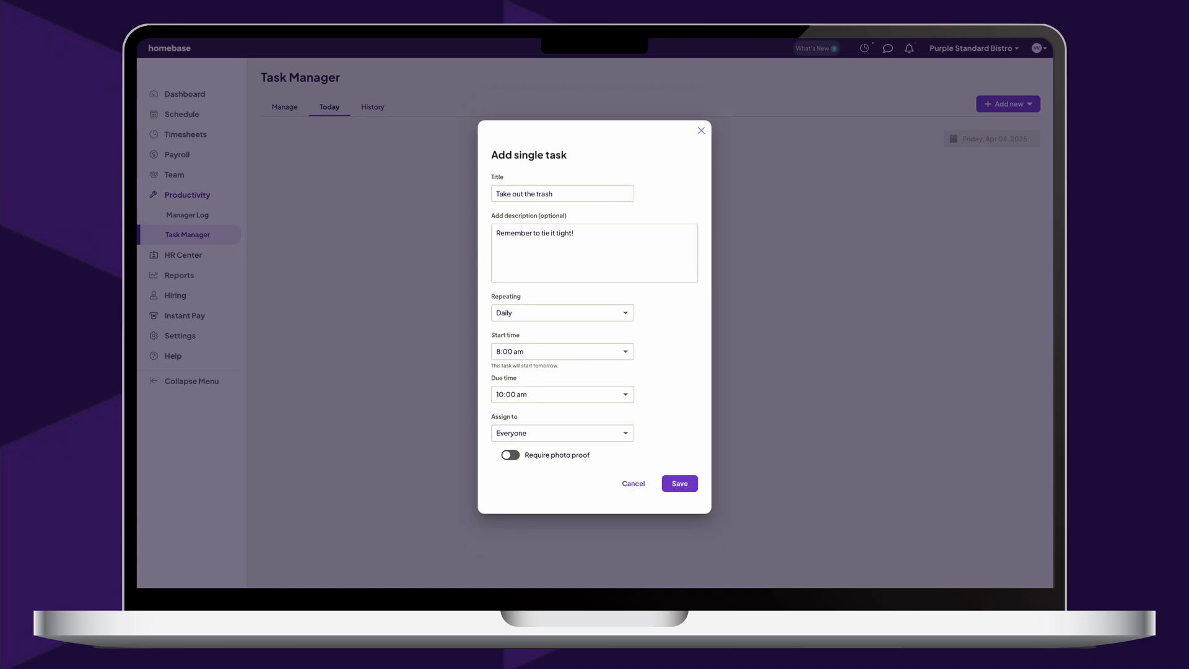
Require photo proof for the trash task and save it
click(510, 456)
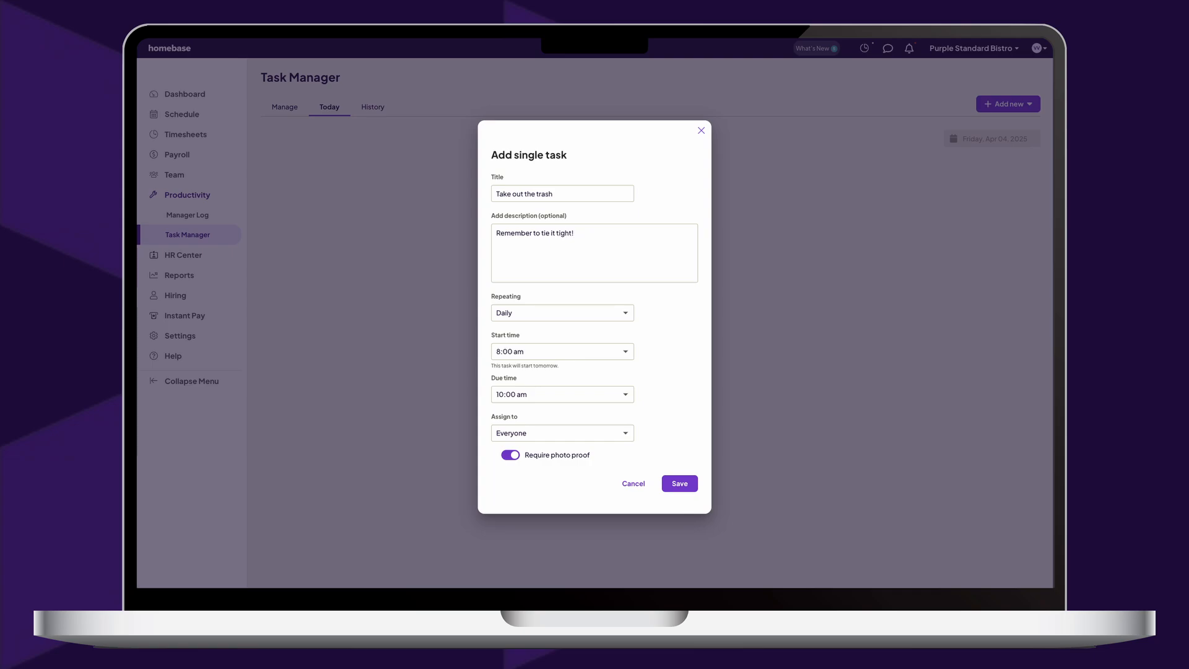
click(678, 483)
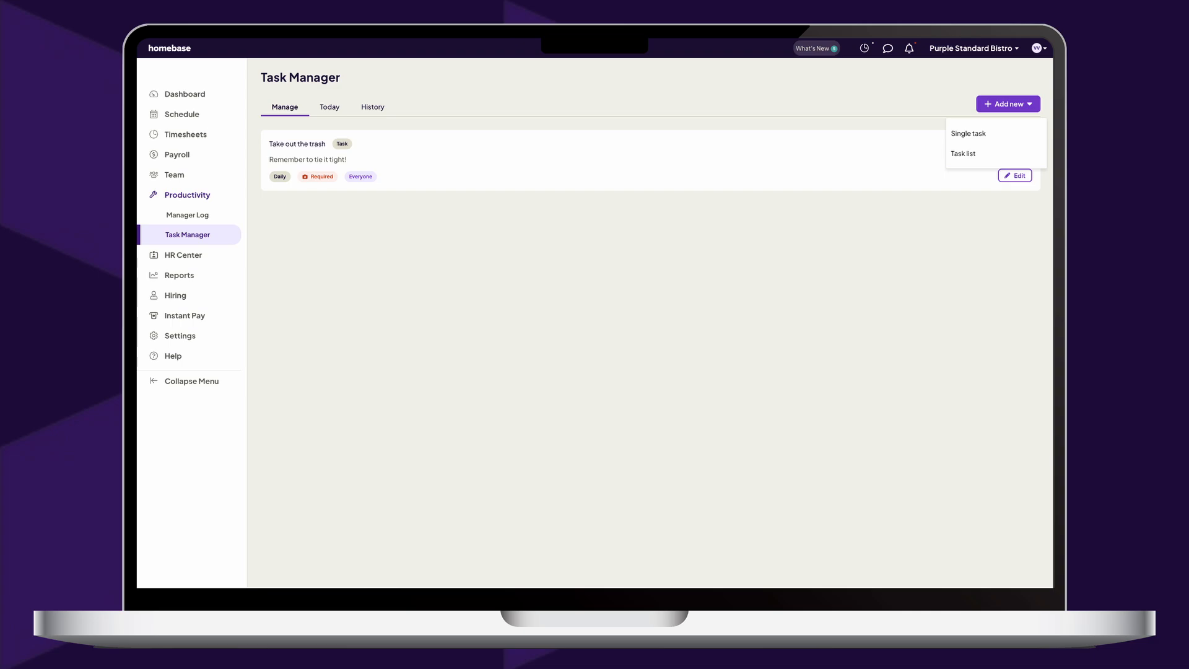
mouse_move(963, 153)
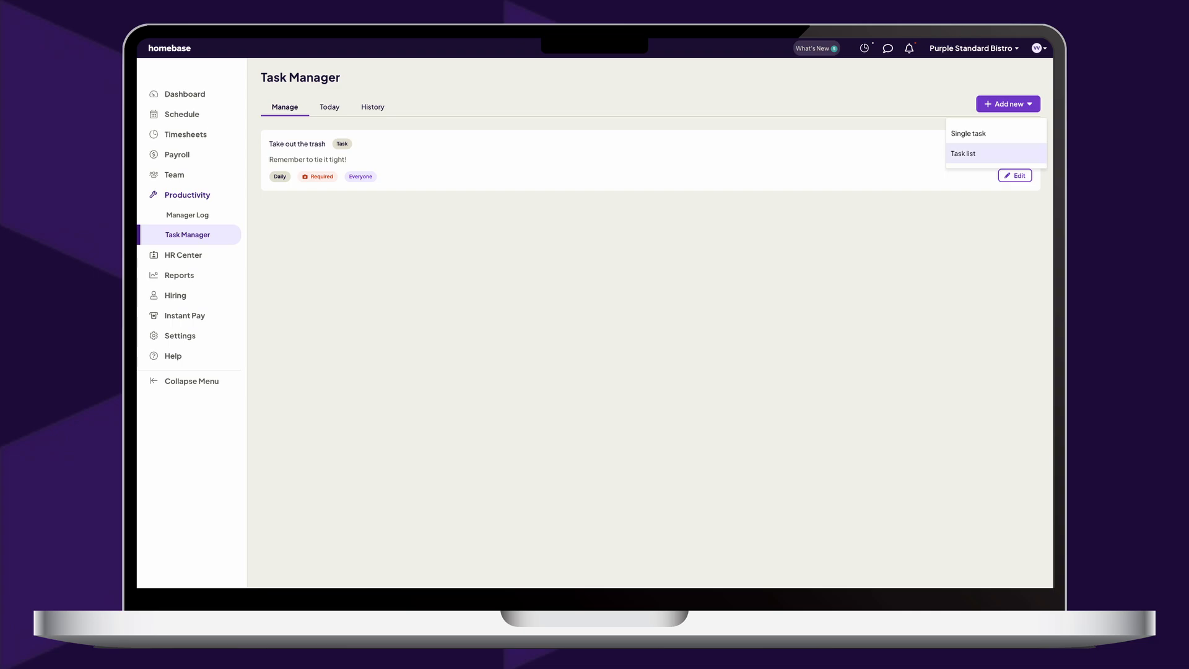
Describe Opening Duties as the store's weekday opening duties and set it to repeat daily
click(963, 153)
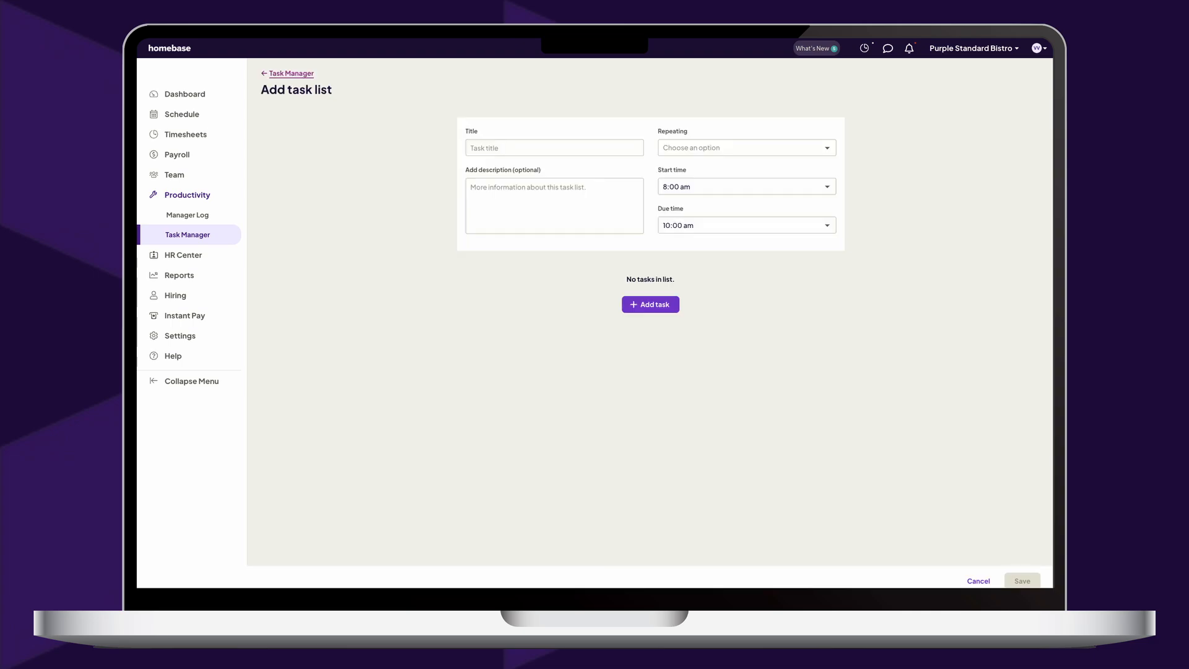
text(All of the duties needed to be done when the store opens during the week.)
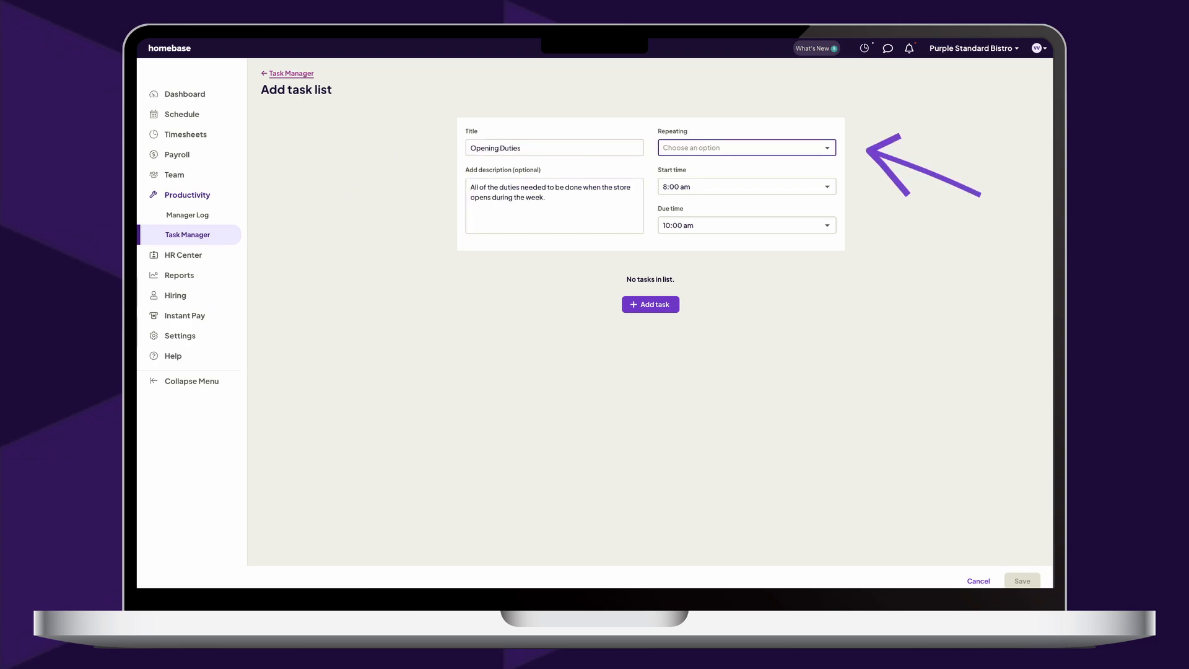
click(746, 147)
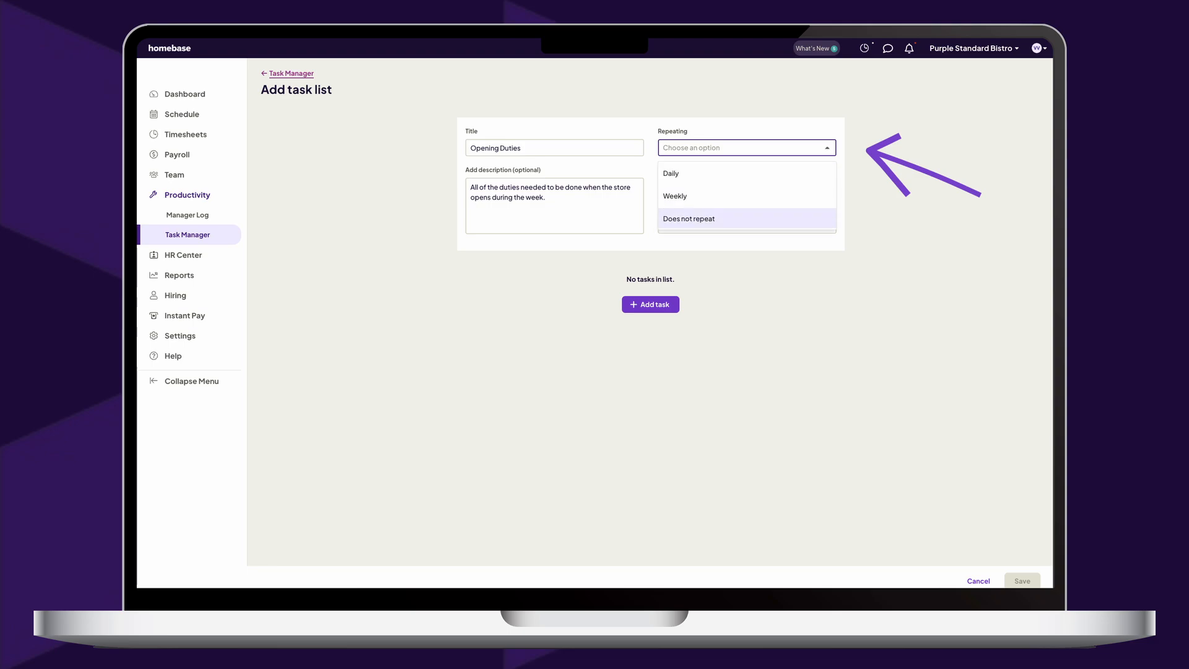
click(669, 173)
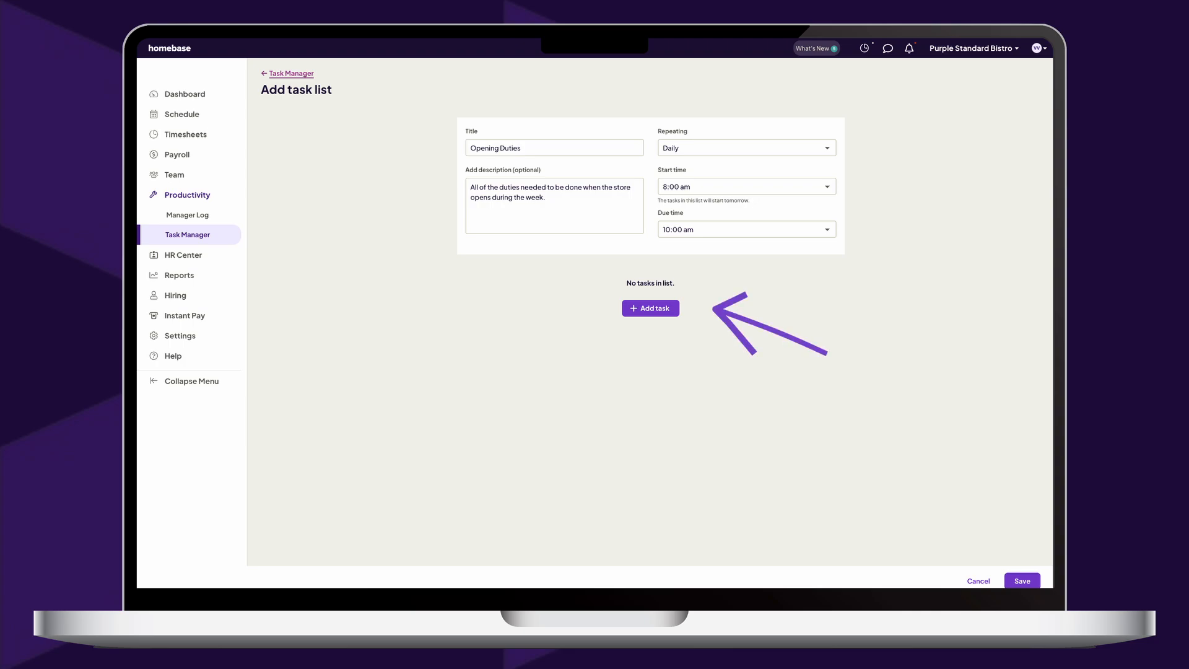
click(649, 308)
text(Make sure to move the chairs around to get anything that is hidden.)
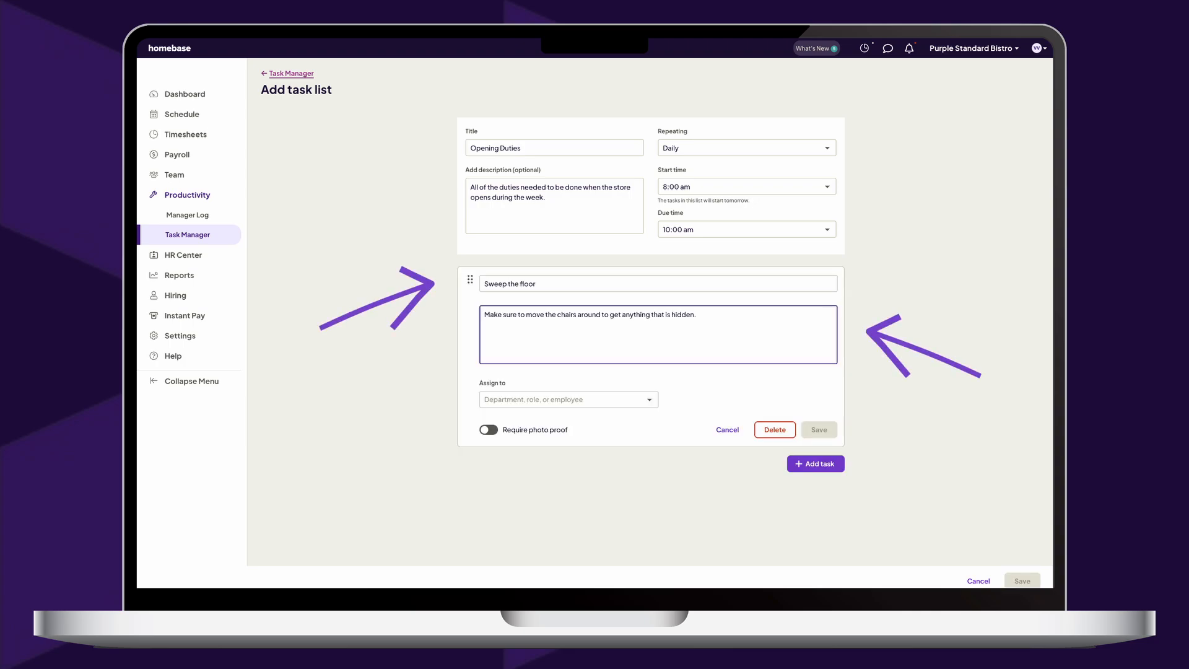
Assign 'Sweep the floor' to Everyone, require photo proof, and save it
click(568, 399)
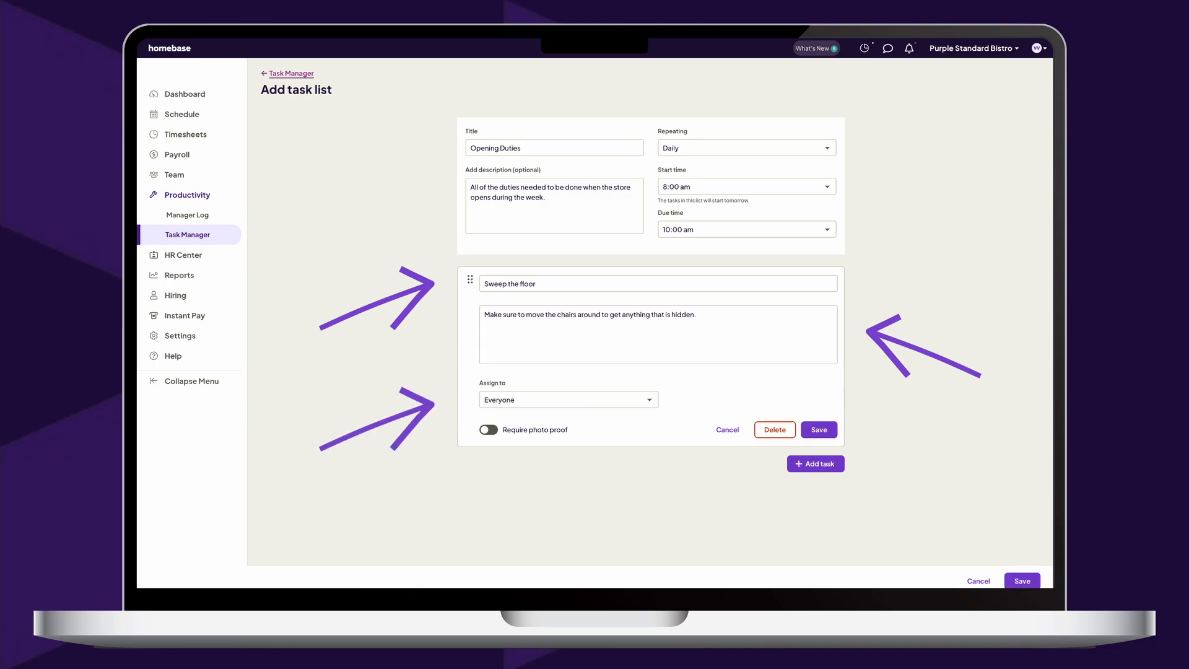
click(489, 429)
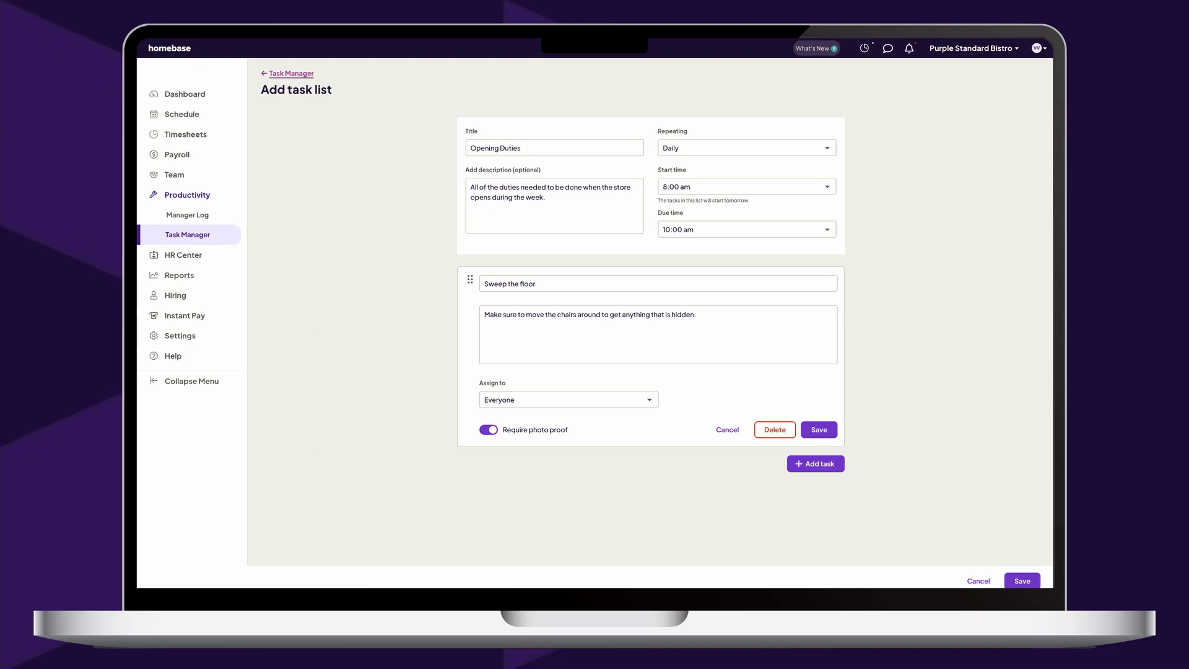
click(819, 429)
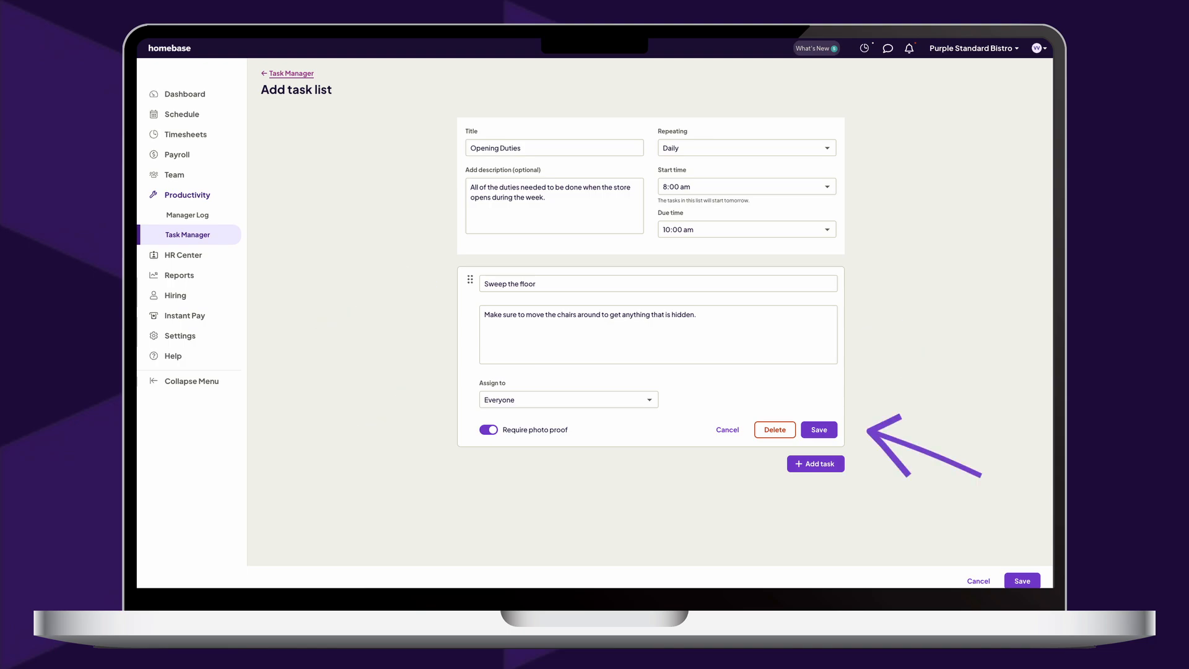
click(818, 429)
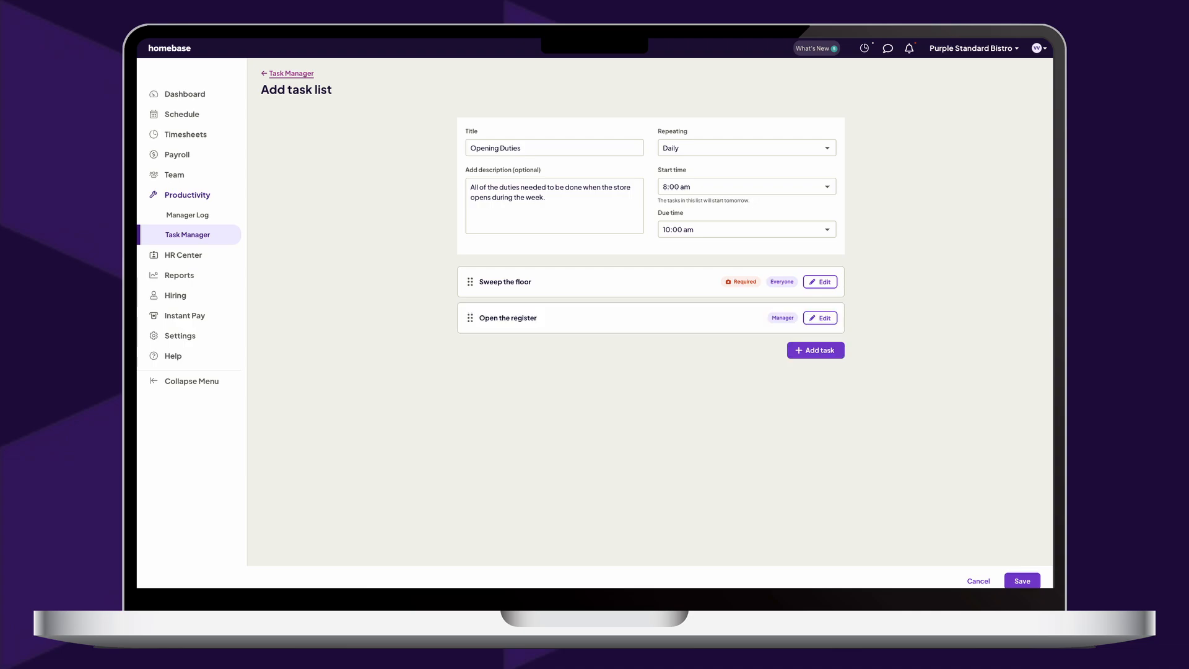
Save the Opening Duties task list with its five tasks
click(815, 349)
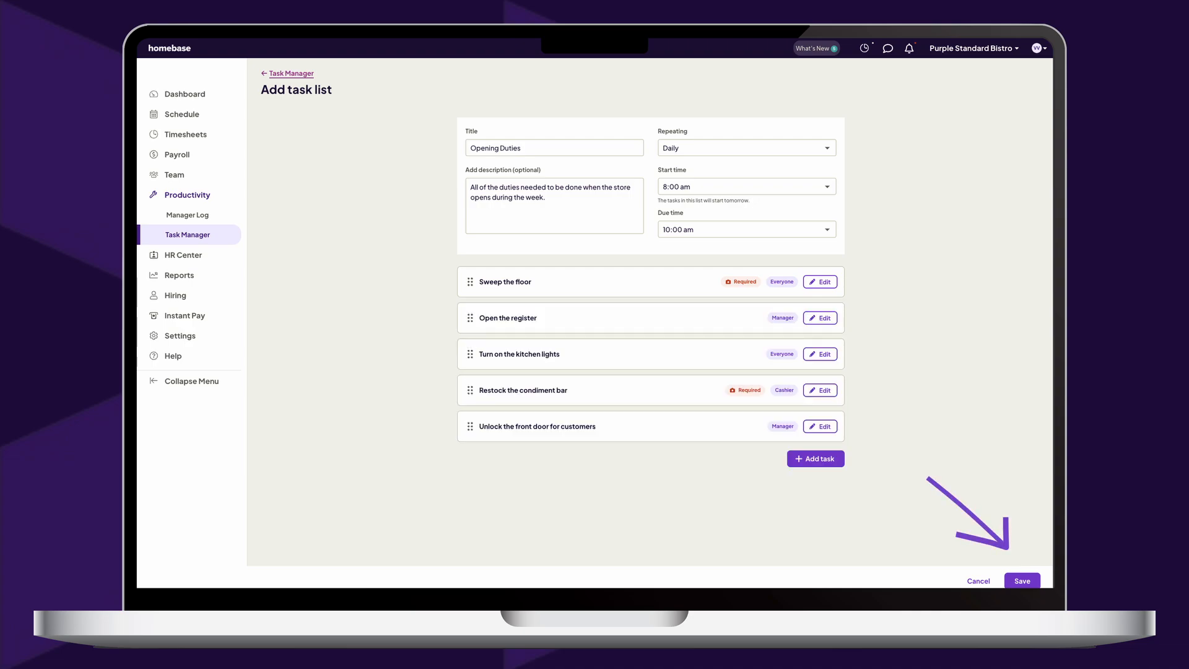
click(1021, 581)
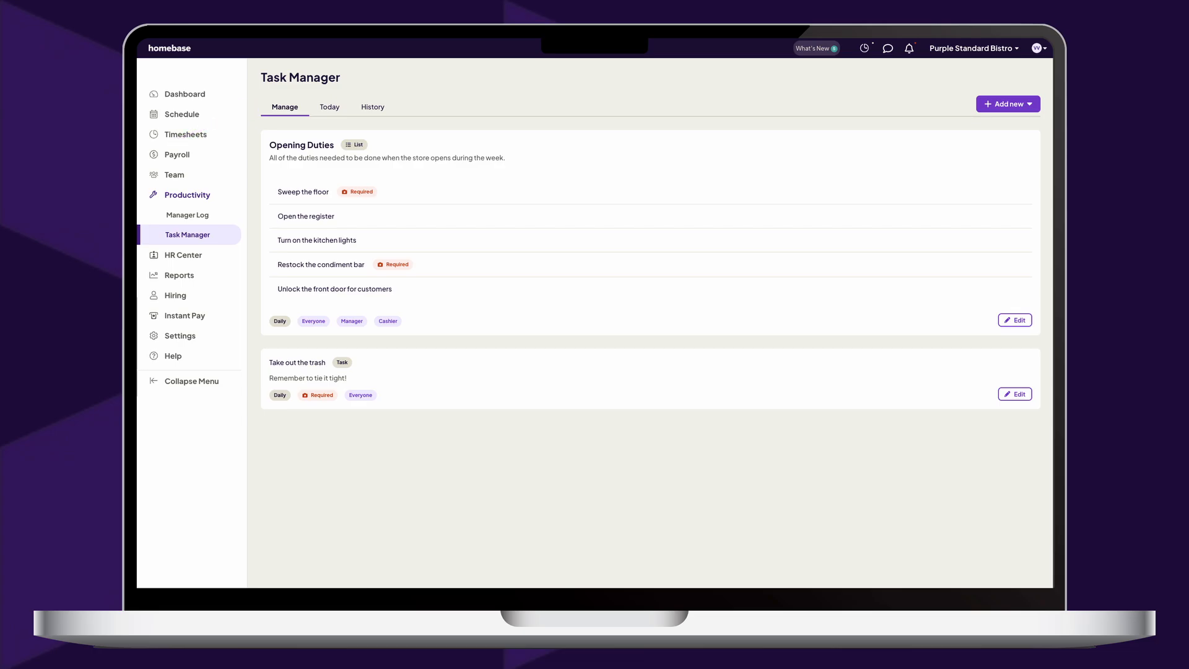
click(1013, 394)
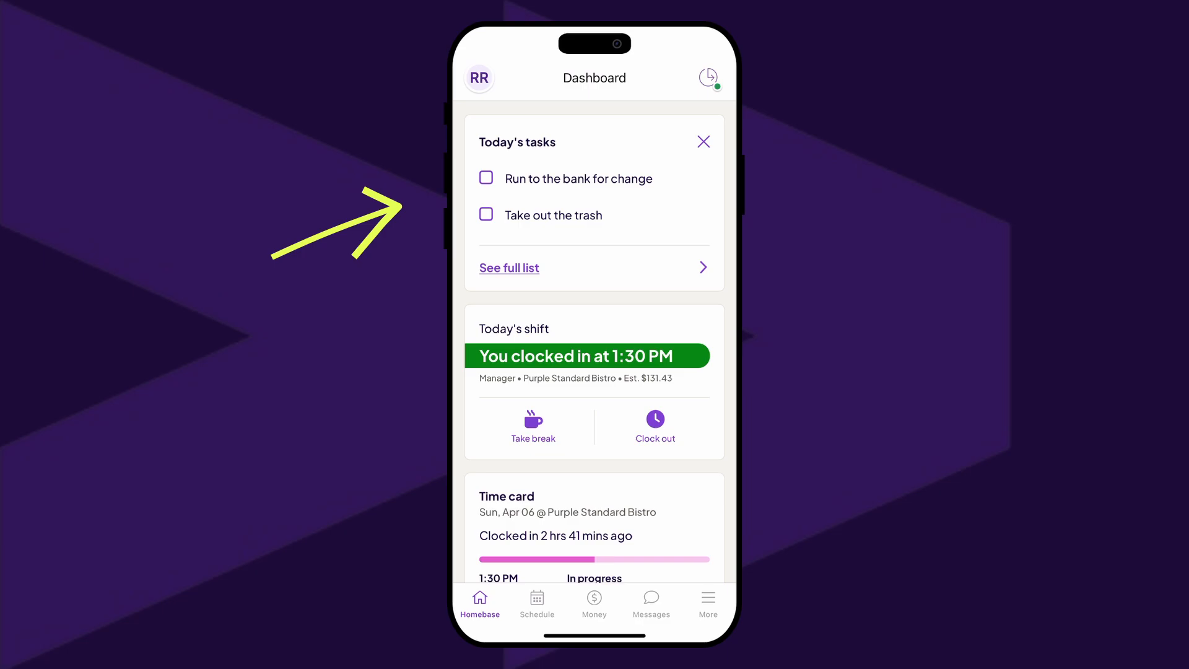
Tick 'Take out the trash' in Today's tasks on the mobile app
click(537, 602)
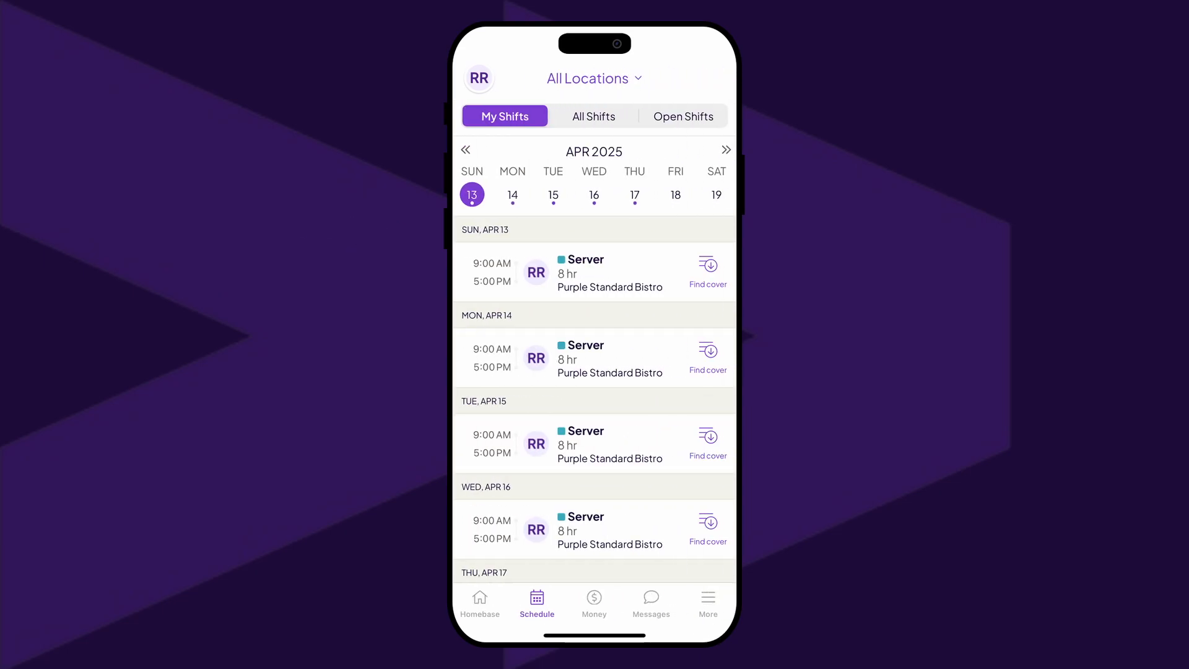
click(480, 603)
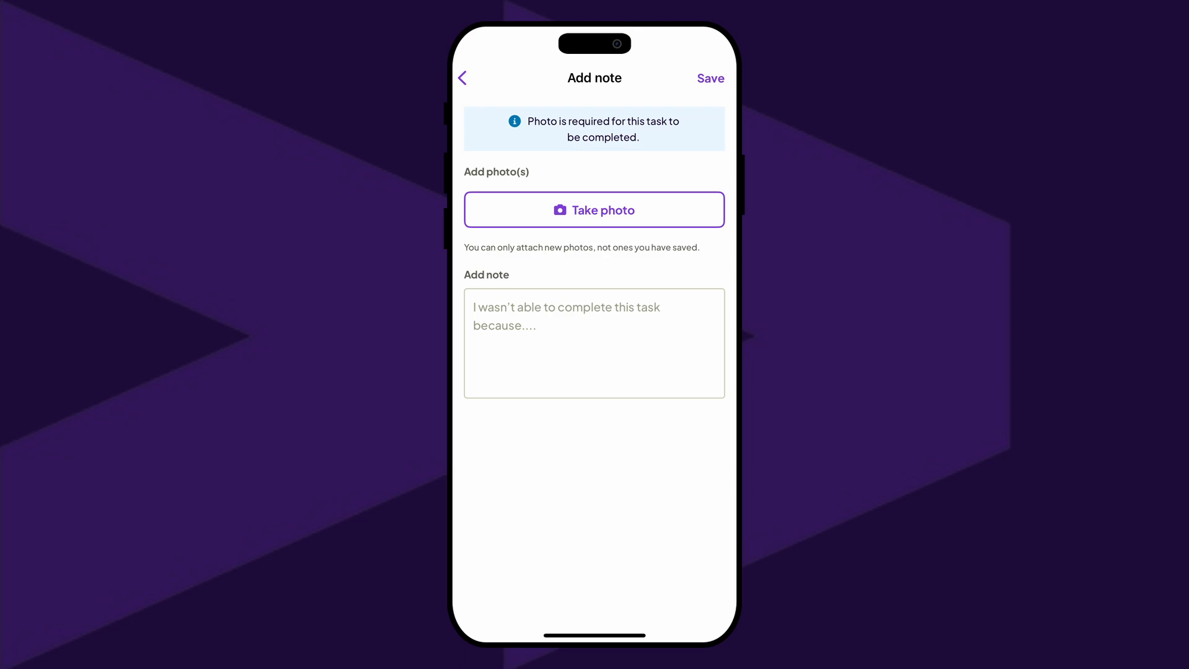
Attach a photo, add note 'Everything worked out!', and submit the completion
click(594, 209)
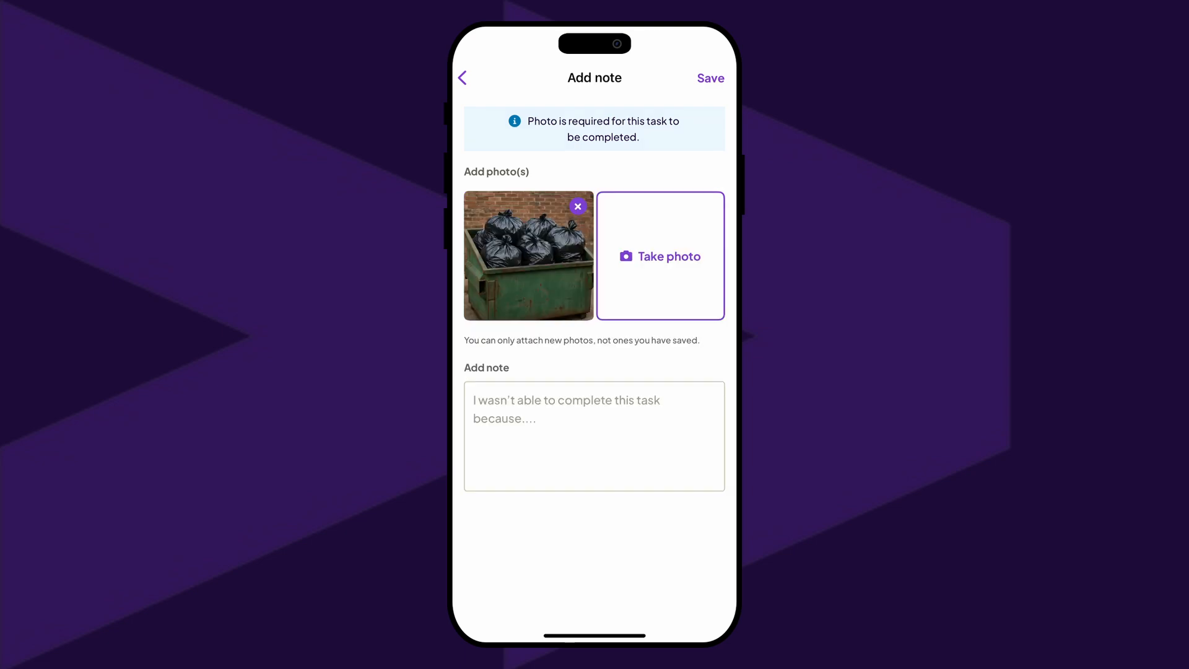
text(Everything worked out!)
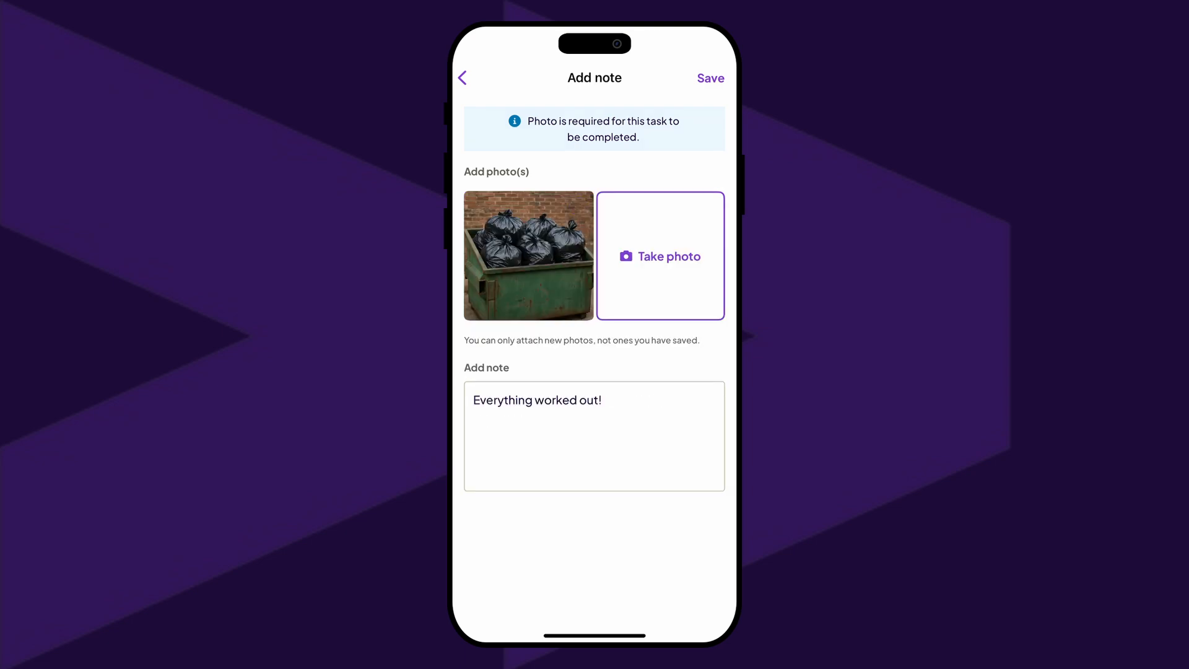
click(710, 77)
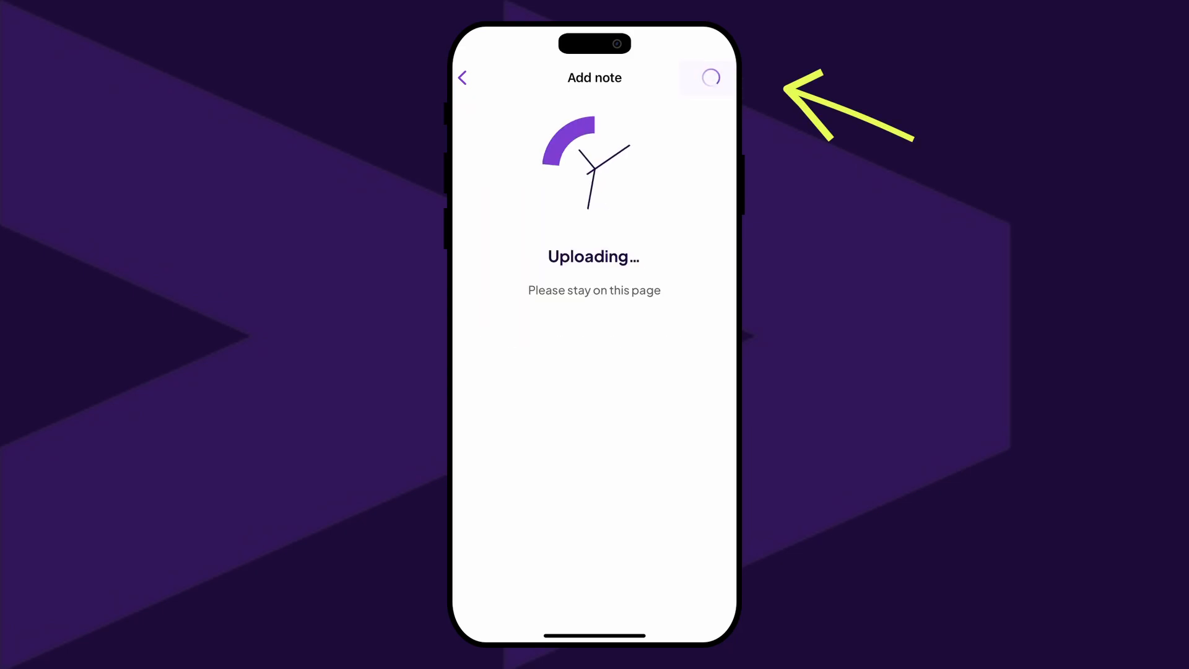